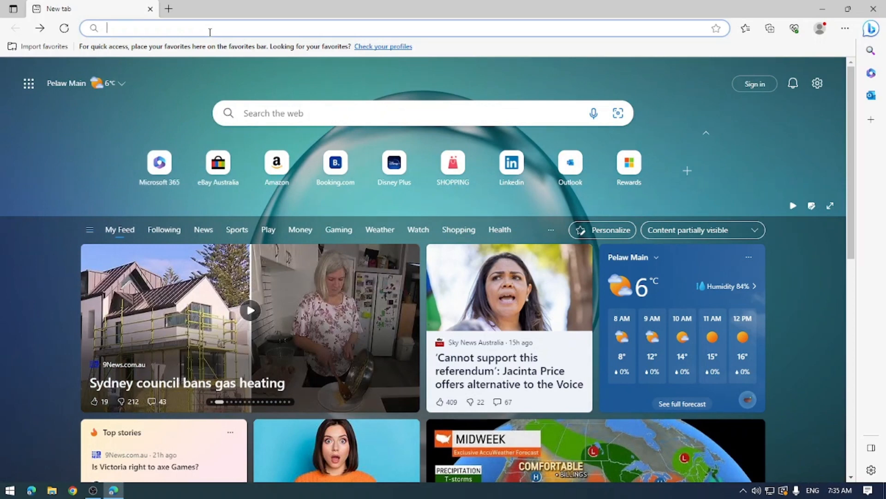
{"action": "type", "text": "www.outlook.com"}
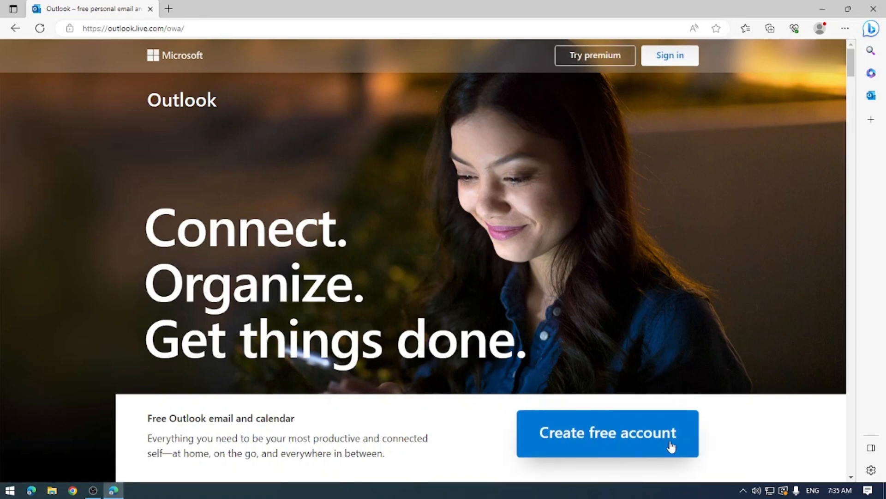
Step: Choose 'Create free account' on the Outlook landing page
{"action": "left_click", "coordinate": [607, 433]}
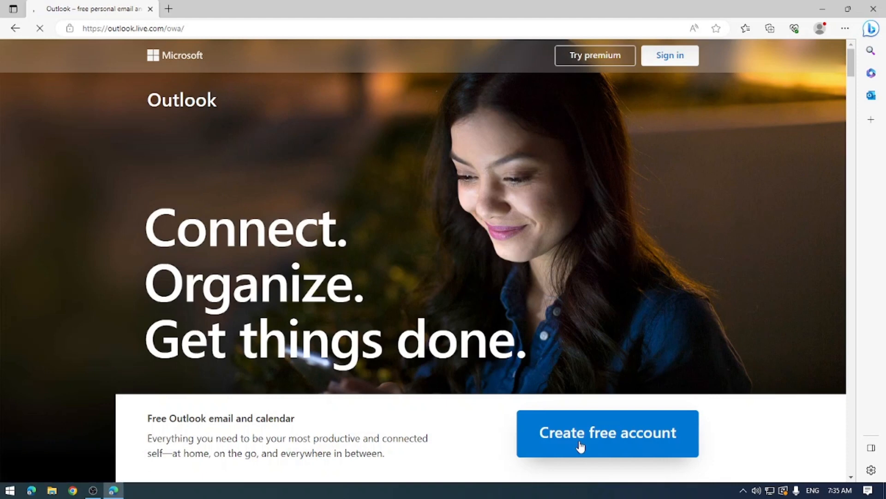
{"action": "left_click", "coordinate": [607, 433]}
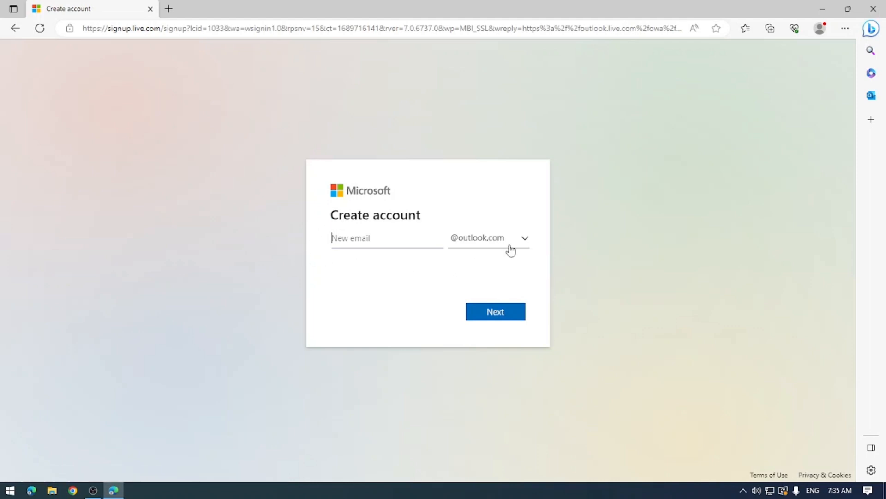
{"action": "left_click", "coordinate": [523, 237]}
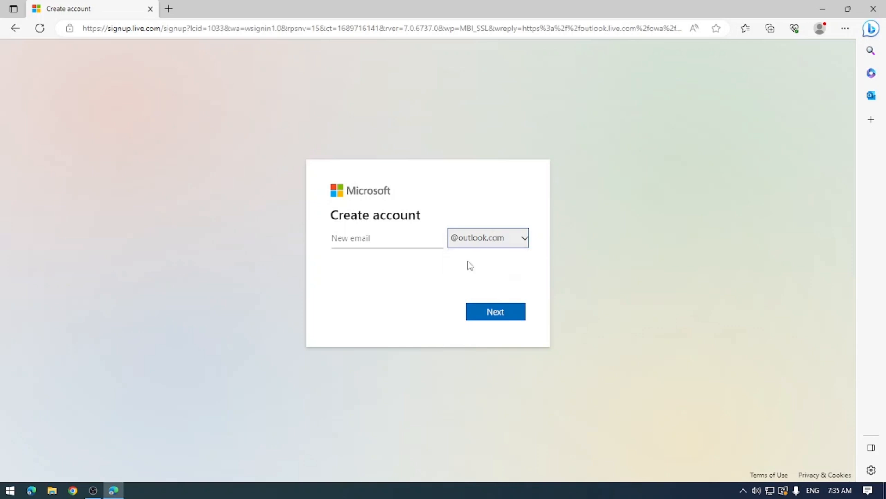
{"action": "left_click", "coordinate": [387, 238]}
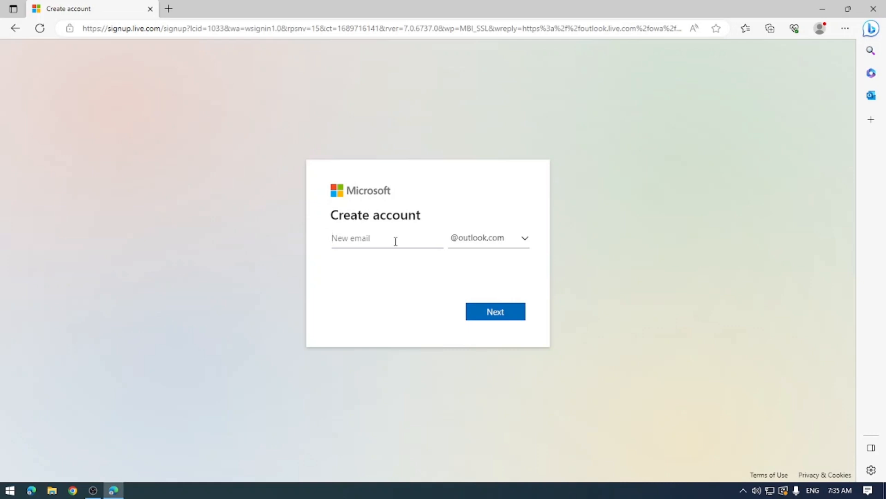
{"action": "type", "text": "xxBrentonHanco"}
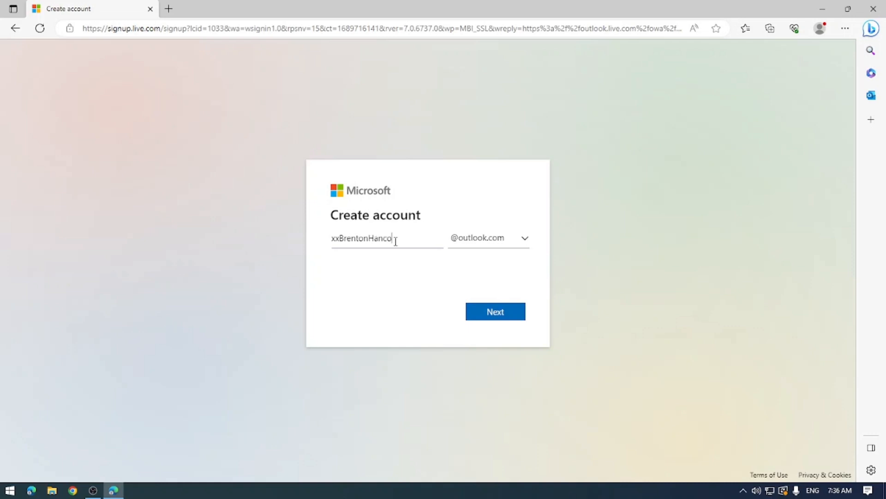
{"action": "type", "text": "k"}
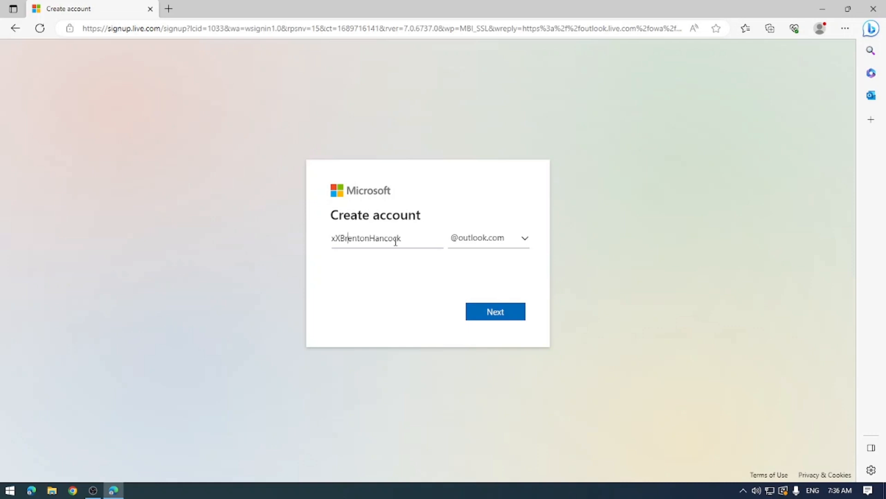
{"action": "type", "text": "X"}
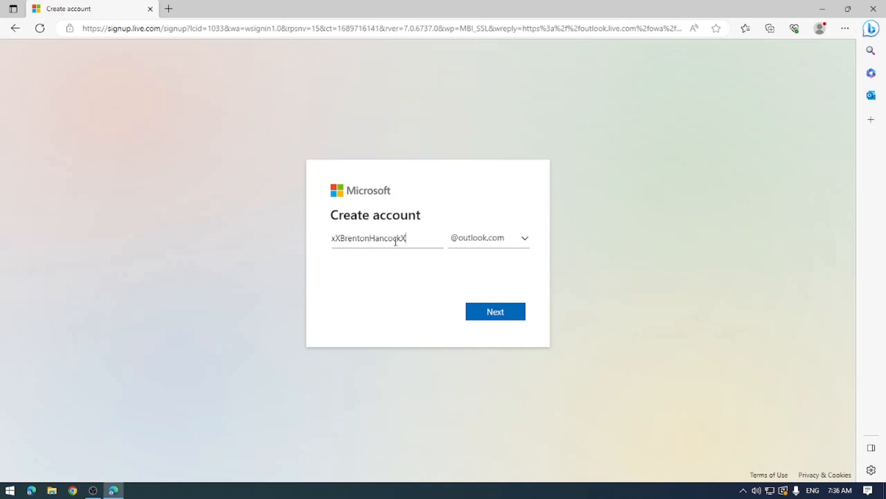
{"action": "type", "text": "x"}
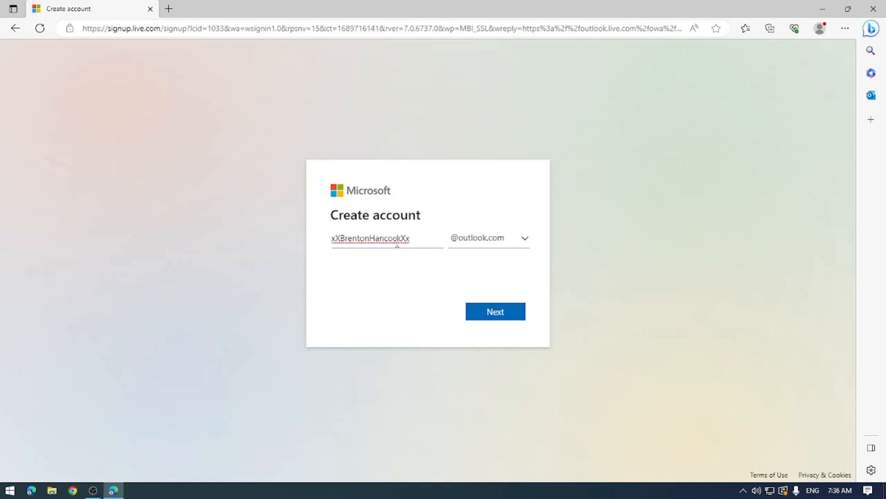
{"action": "mouse_move", "coordinate": [392, 255]}
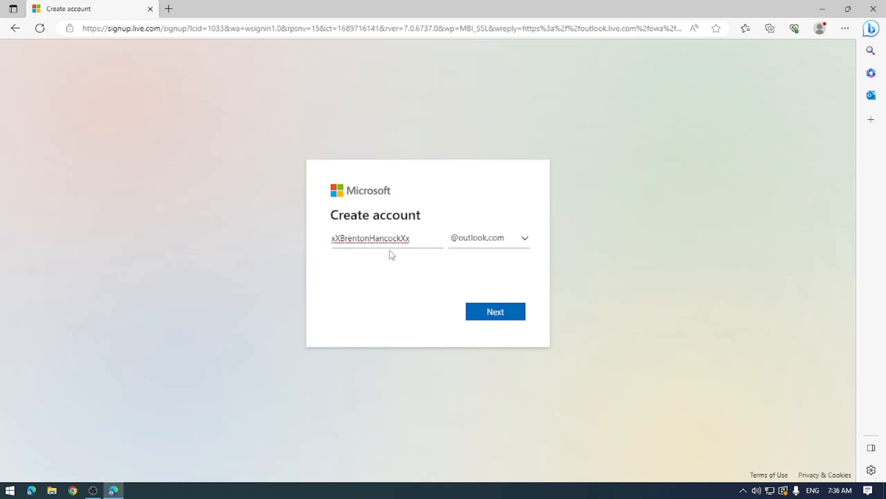
{"action": "left_click", "coordinate": [494, 311]}
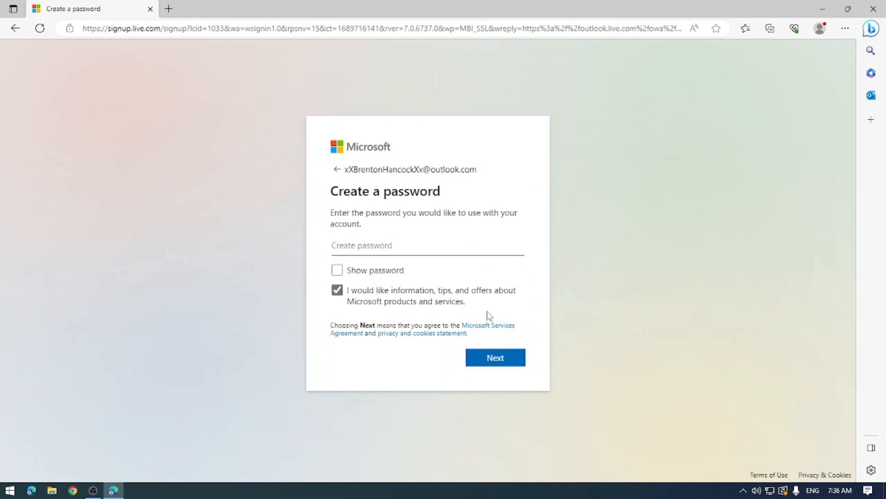
Step: Enter a password for the new account and submit it
{"action": "left_click", "coordinate": [426, 245]}
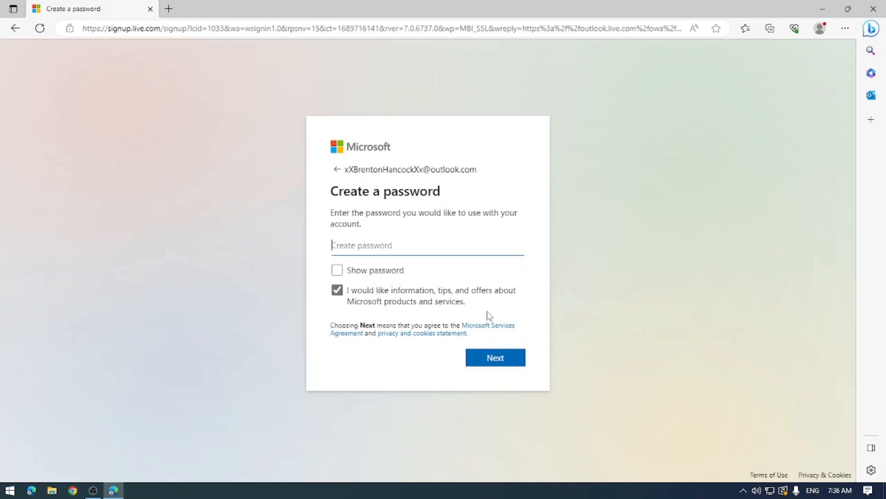
{"action": "type", "text": "••••"}
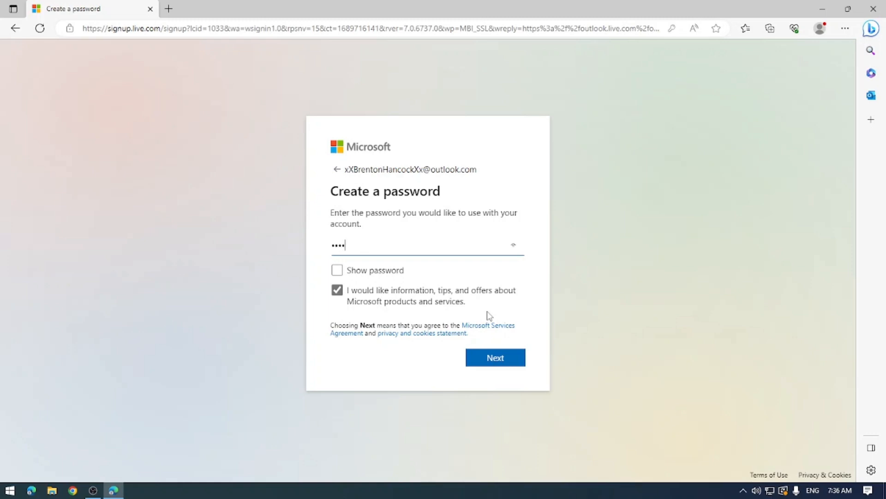
{"action": "type", "text": "••"}
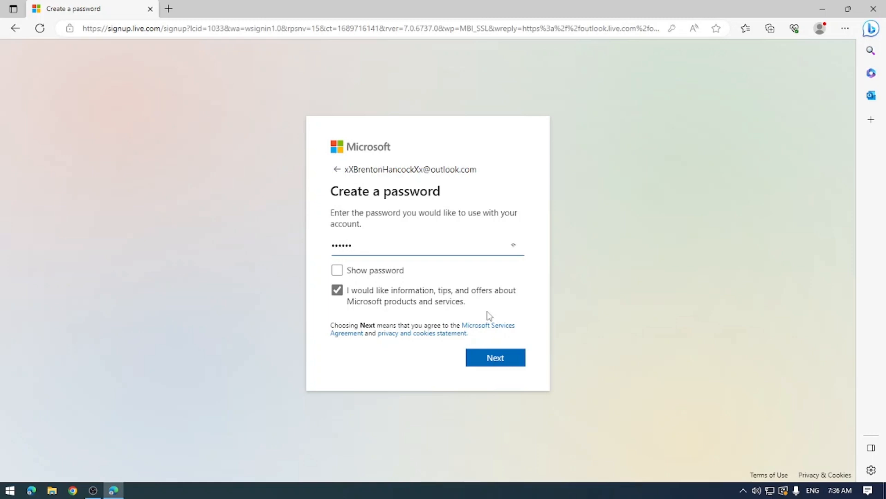
{"action": "key", "text": "Backspace"}
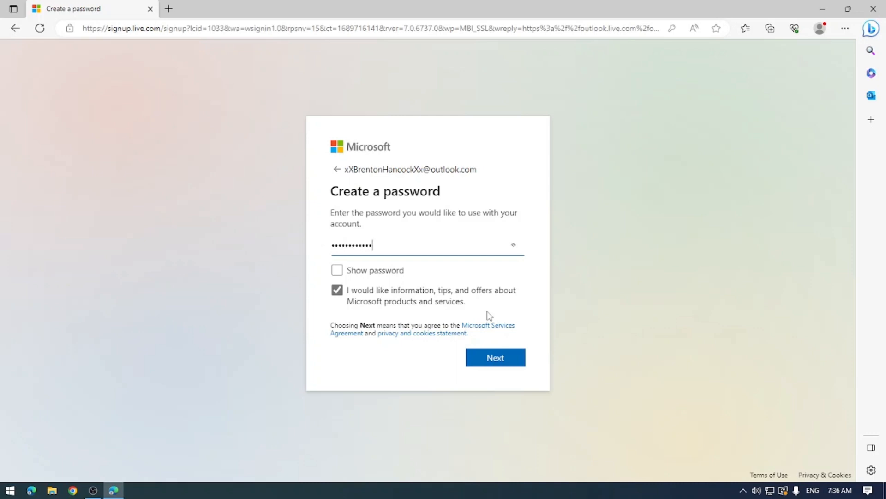
{"action": "left_click", "coordinate": [494, 357]}
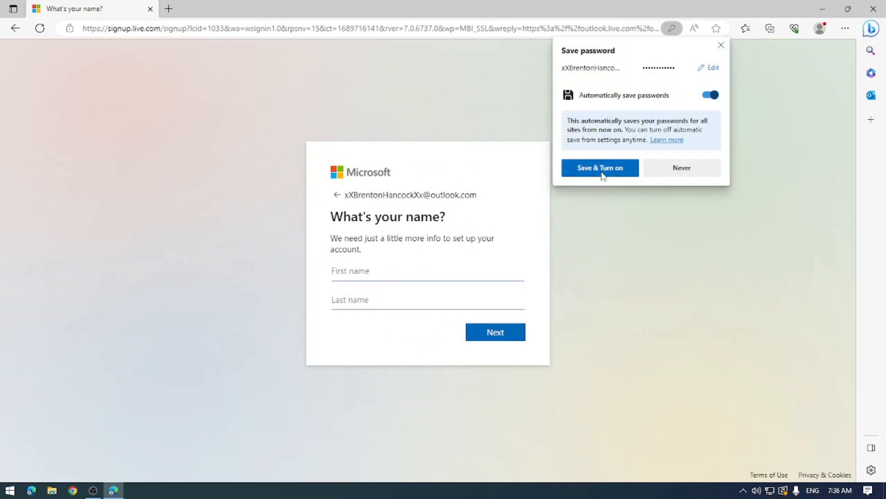
{"action": "left_click", "coordinate": [599, 167]}
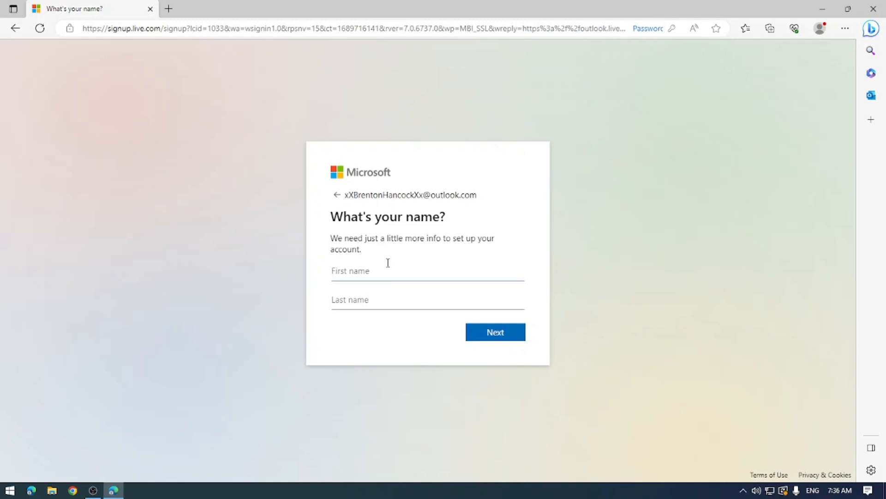
{"action": "type", "text": "Brenton"}
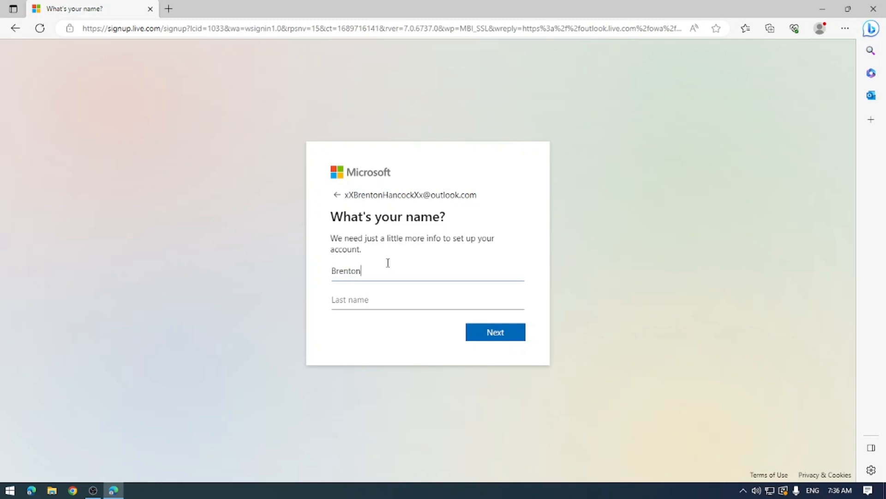
{"action": "type", "text": "Hancock"}
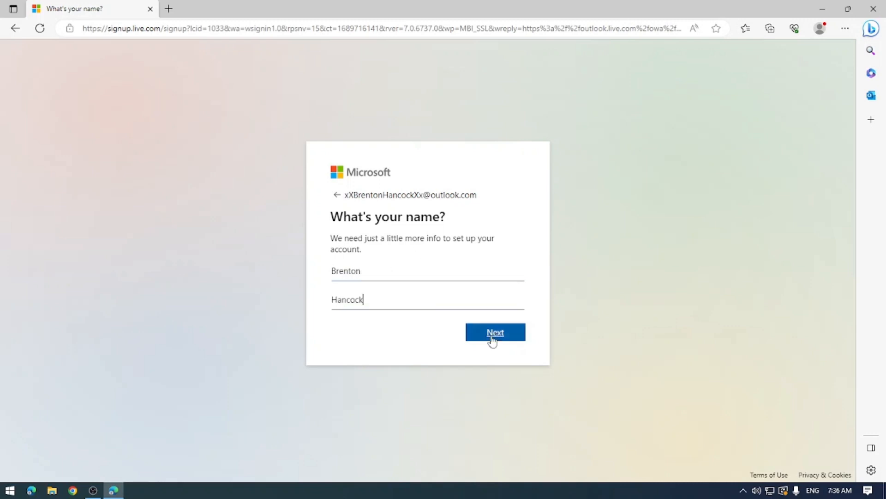
{"action": "left_click", "coordinate": [494, 332]}
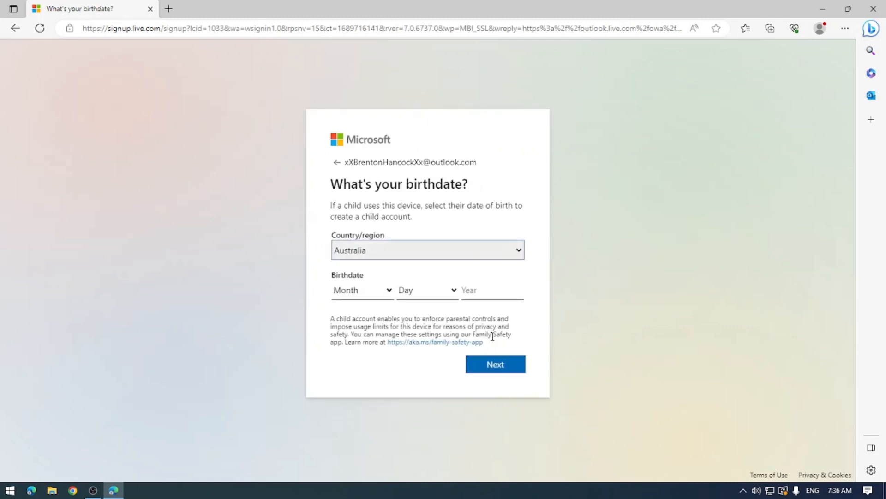
Step: Enter January and the year 1990 as the birthdate and submit
{"action": "left_click", "coordinate": [362, 290]}
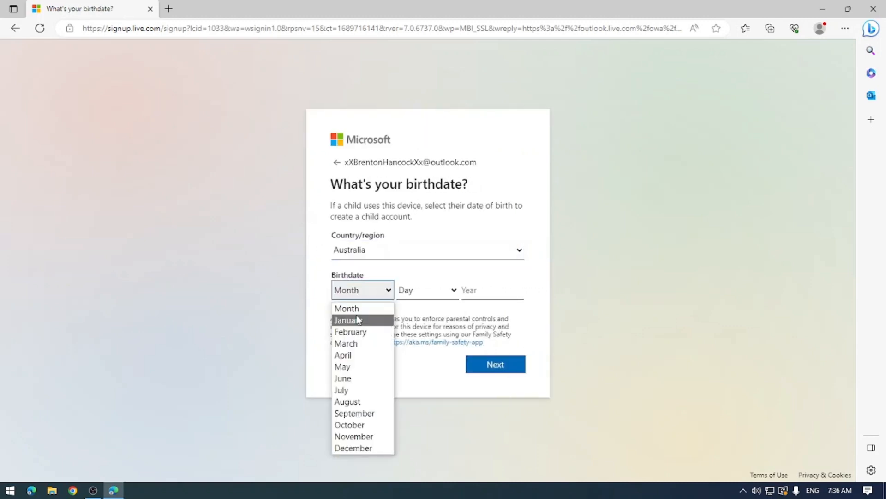
{"action": "left_click", "coordinate": [347, 319]}
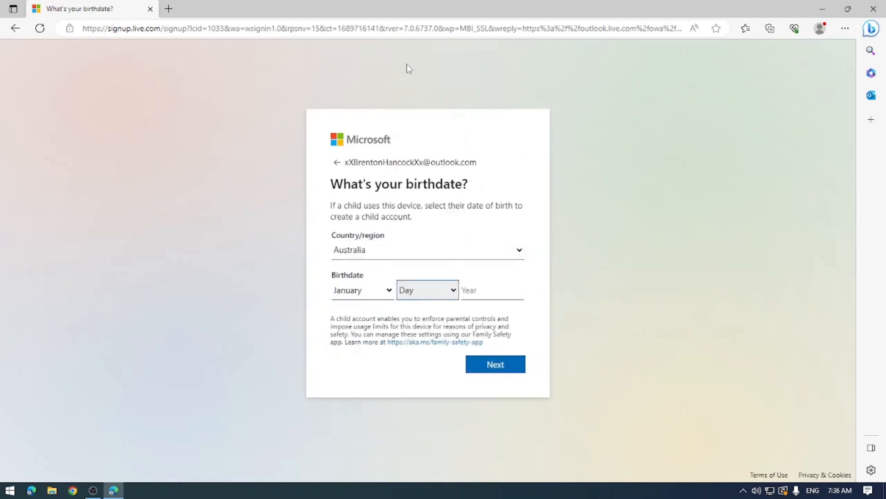
{"action": "type", "text": "1990"}
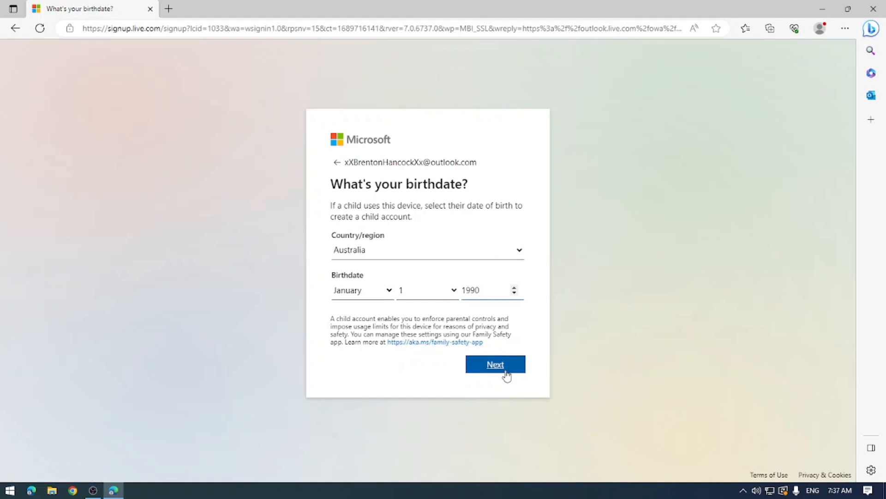
{"action": "left_click", "coordinate": [494, 364]}
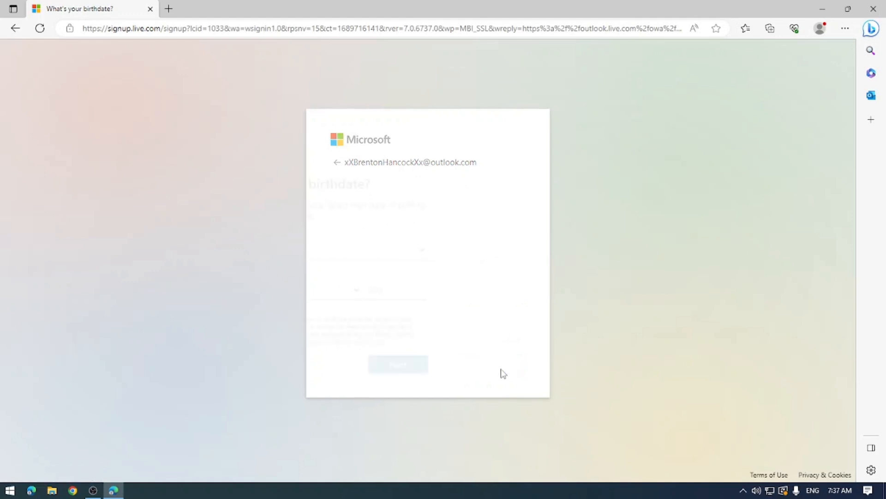
Step: Solve the verification puzzle by adjusting object counts to match each image
{"action": "left_click", "coordinate": [398, 363]}
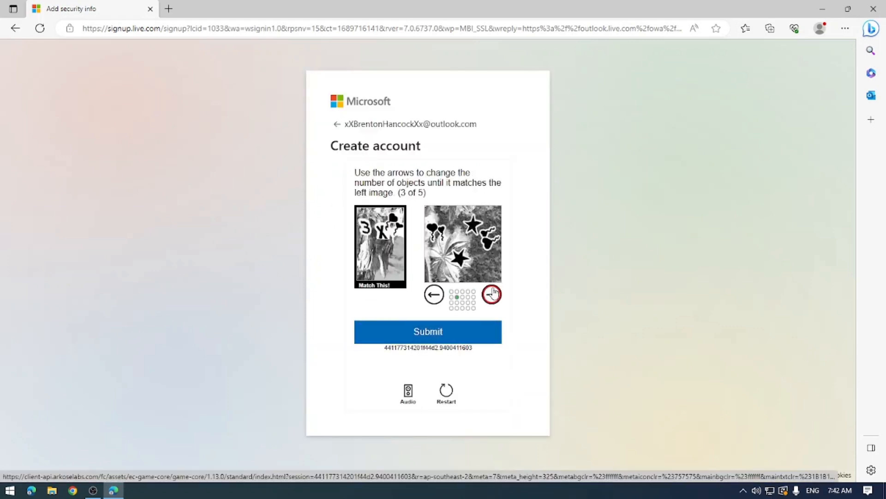
{"action": "left_click", "coordinate": [491, 294]}
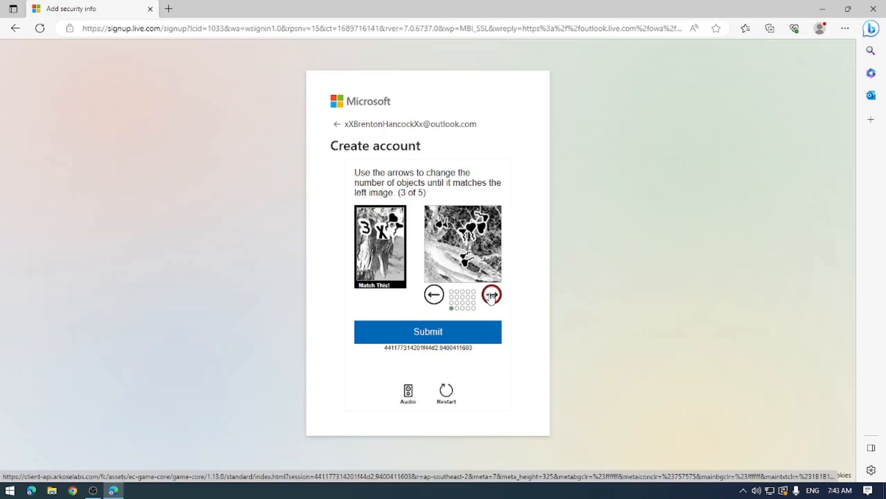
{"action": "left_click", "coordinate": [492, 294]}
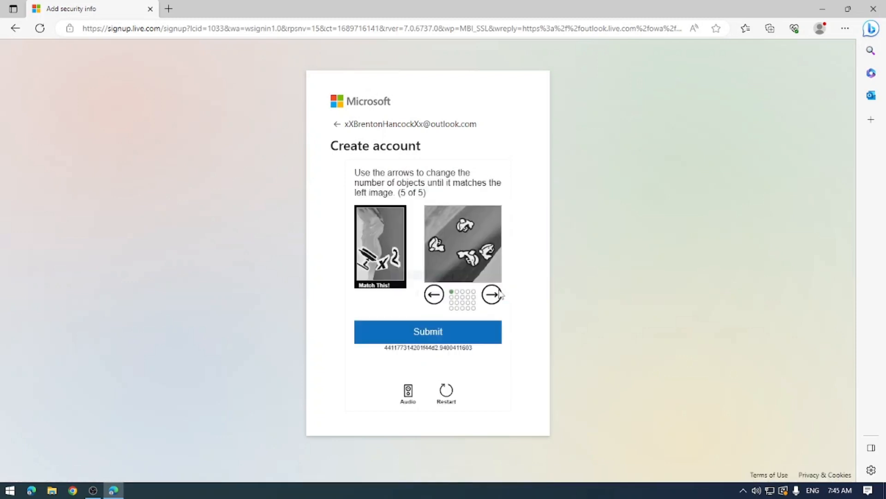
{"action": "left_click", "coordinate": [428, 331]}
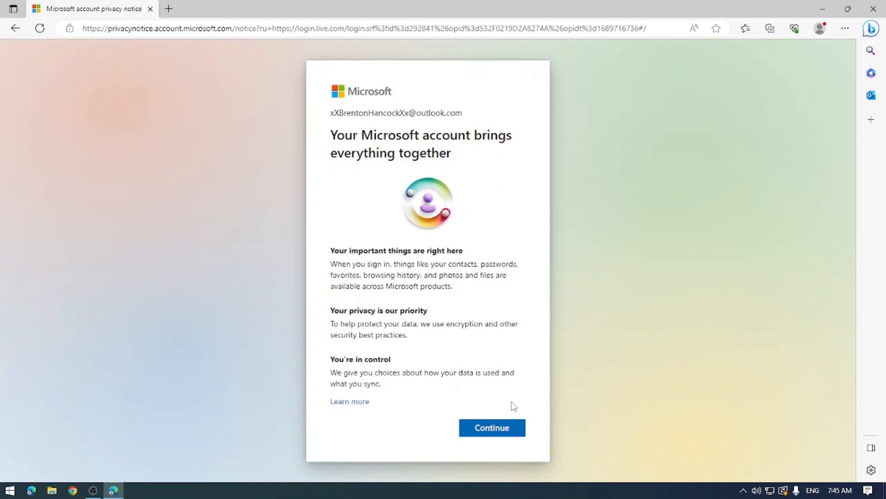
Step: Continue past the Microsoft account privacy notice
{"action": "left_click", "coordinate": [492, 427]}
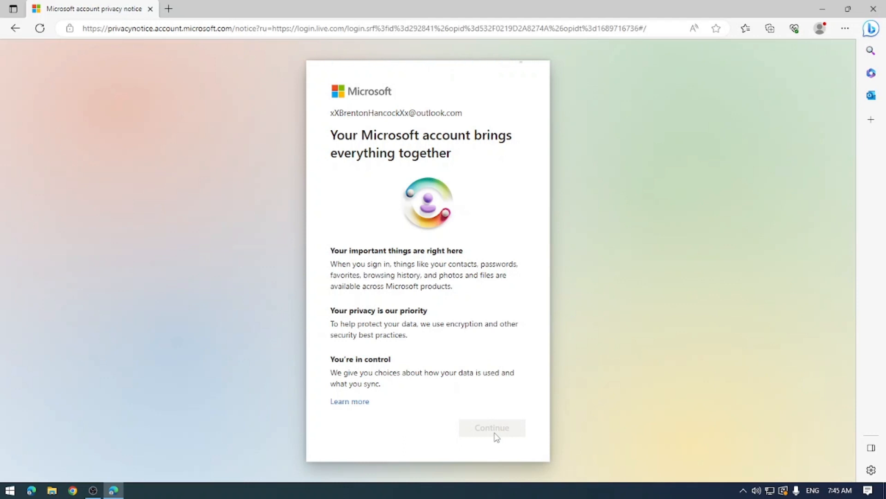
{"action": "left_click", "coordinate": [491, 428]}
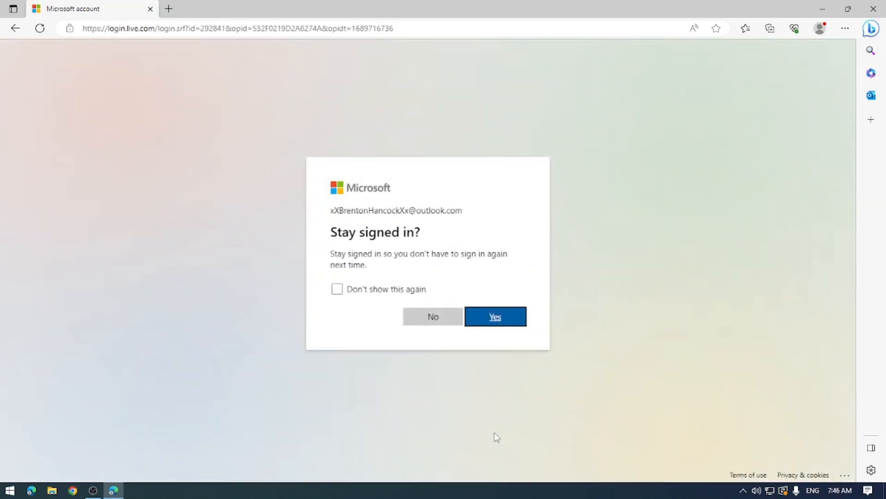
Step: Stay signed in with 'Don't show this again' ticked, and let the Outlook inbox load
{"action": "left_click", "coordinate": [336, 289]}
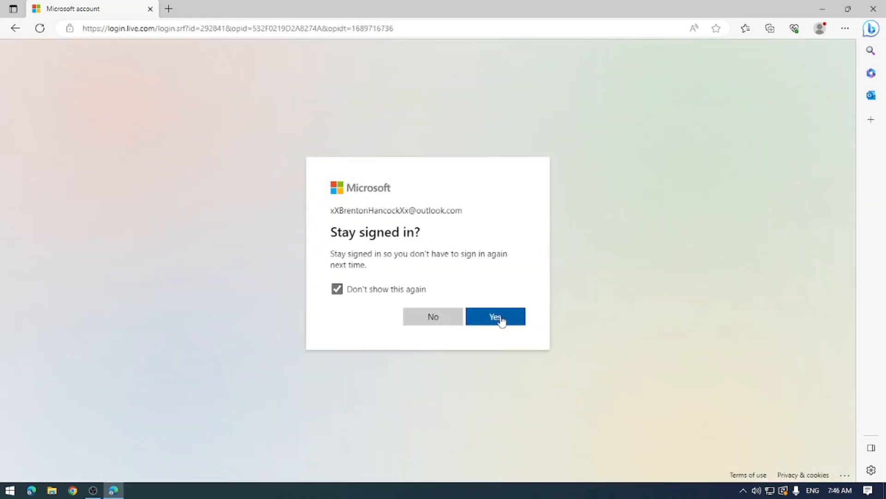
{"action": "left_click", "coordinate": [495, 317]}
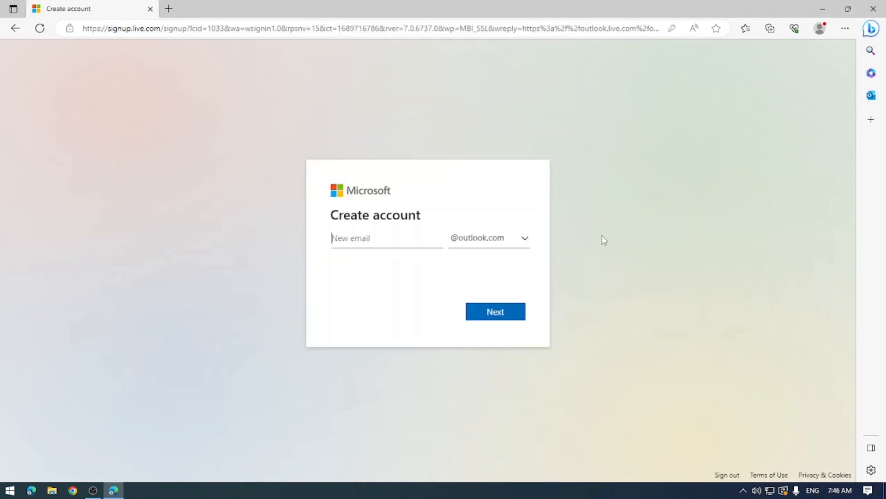
{"action": "mouse_move", "coordinate": [209, 48]}
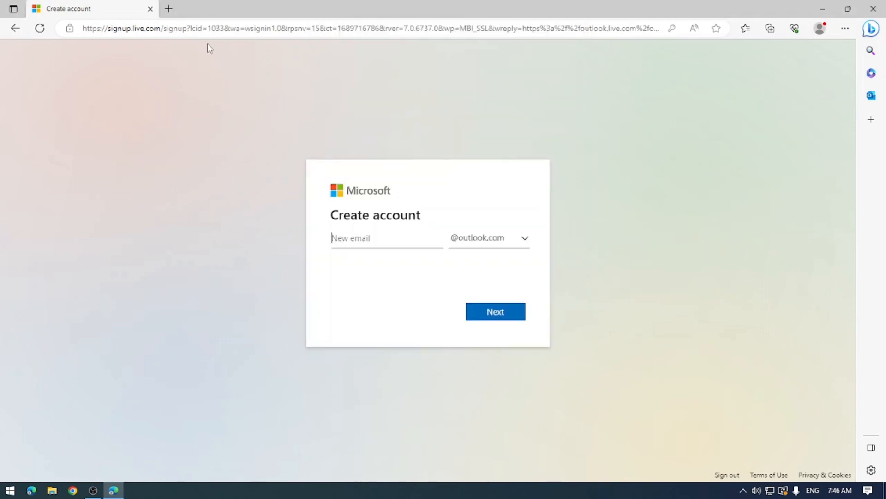
{"action": "left_click", "coordinate": [367, 28]}
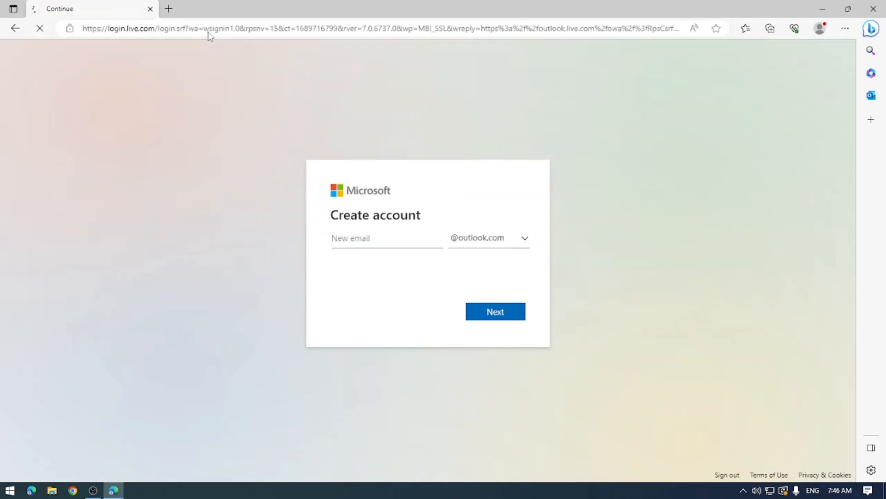
{"action": "left_click", "coordinate": [494, 311]}
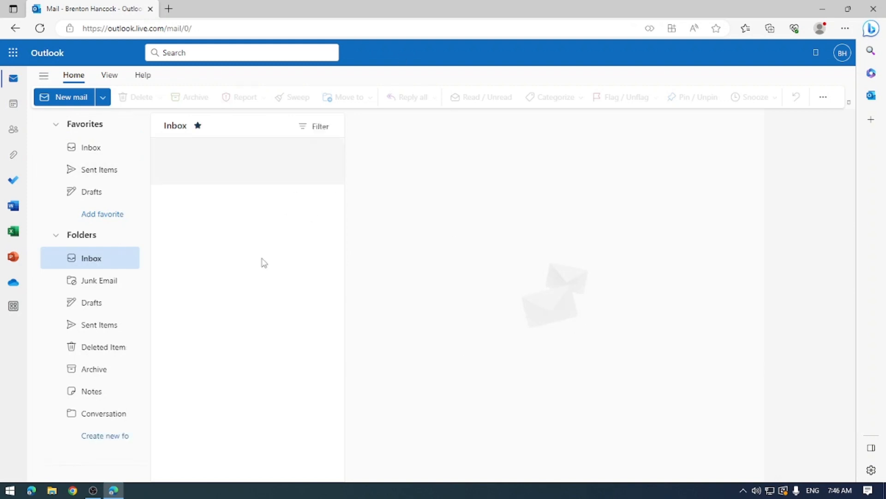
Step: Browse the Inbox, Junk Email and Sent Items folders, then switch to Calendar
{"action": "left_click", "coordinate": [63, 97]}
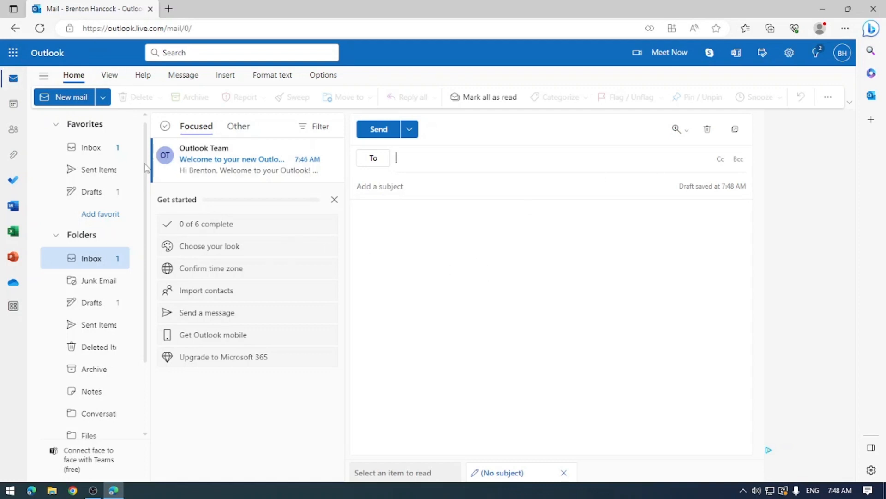
{"action": "left_click", "coordinate": [91, 147]}
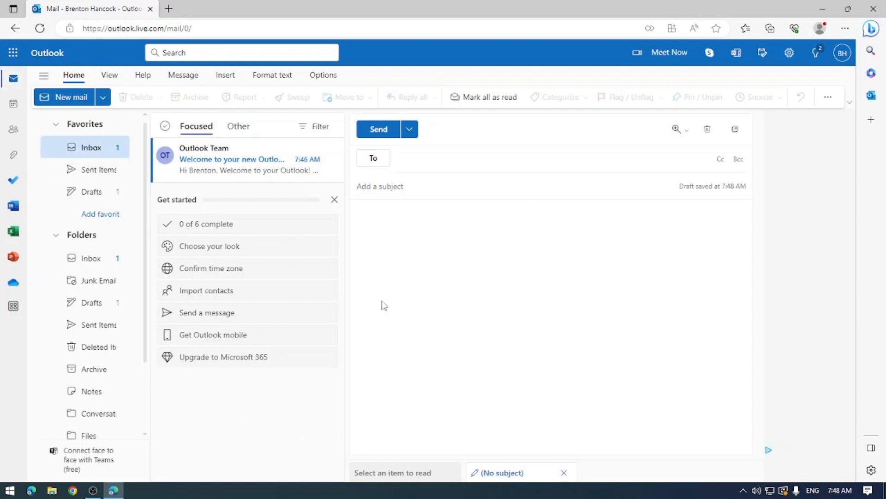
{"action": "left_click", "coordinate": [98, 280]}
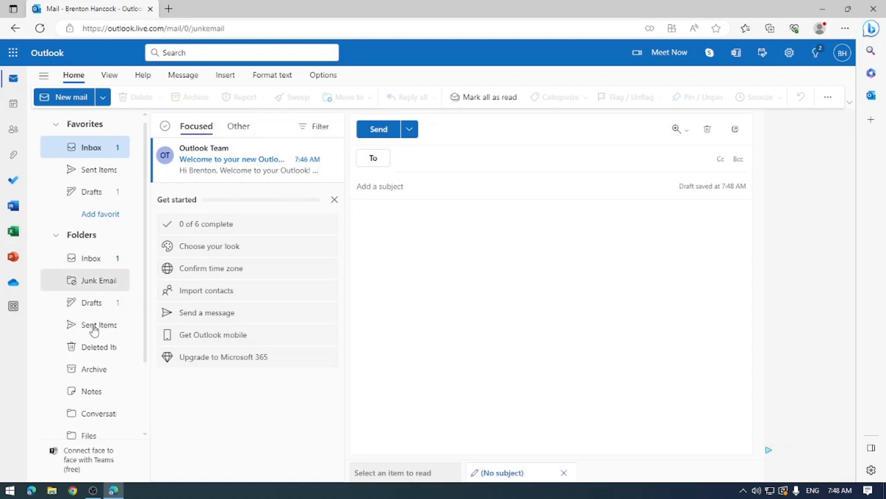
{"action": "left_click", "coordinate": [99, 324]}
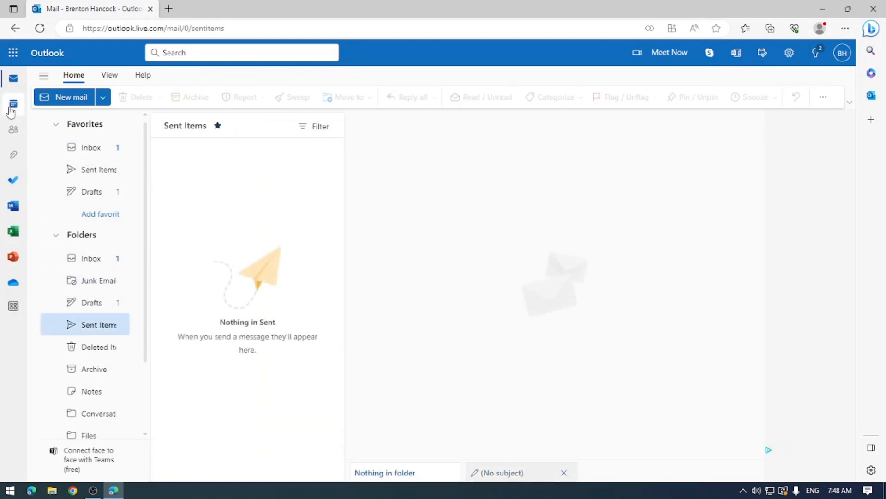
{"action": "left_click", "coordinate": [13, 104]}
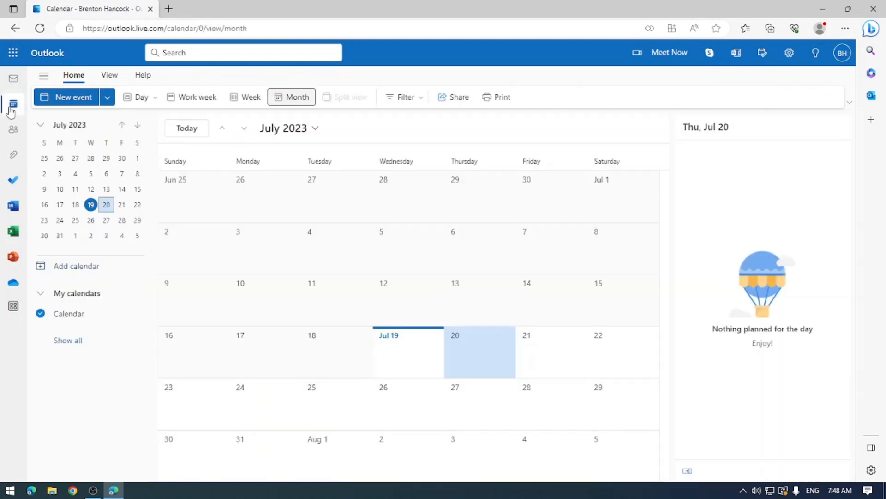